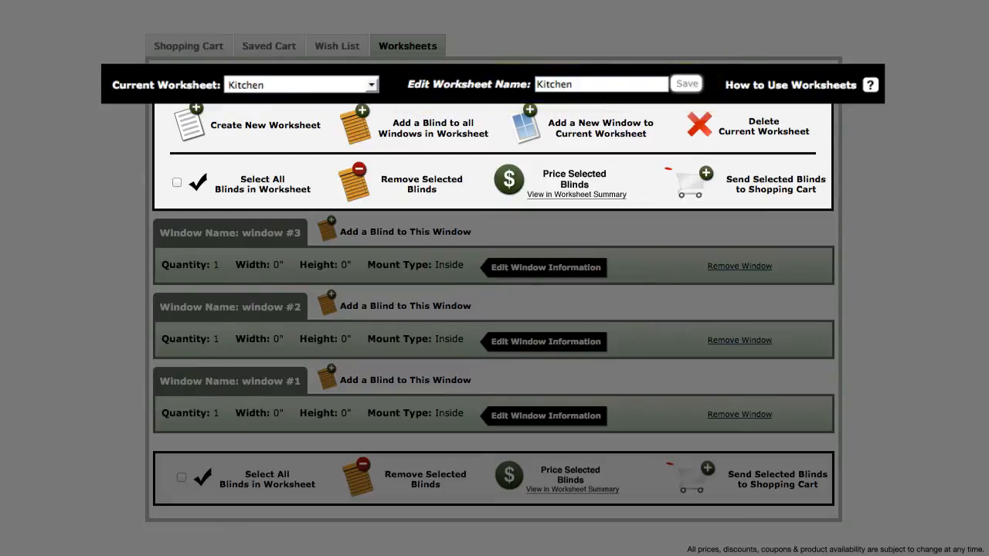
mouse_move(791, 85)
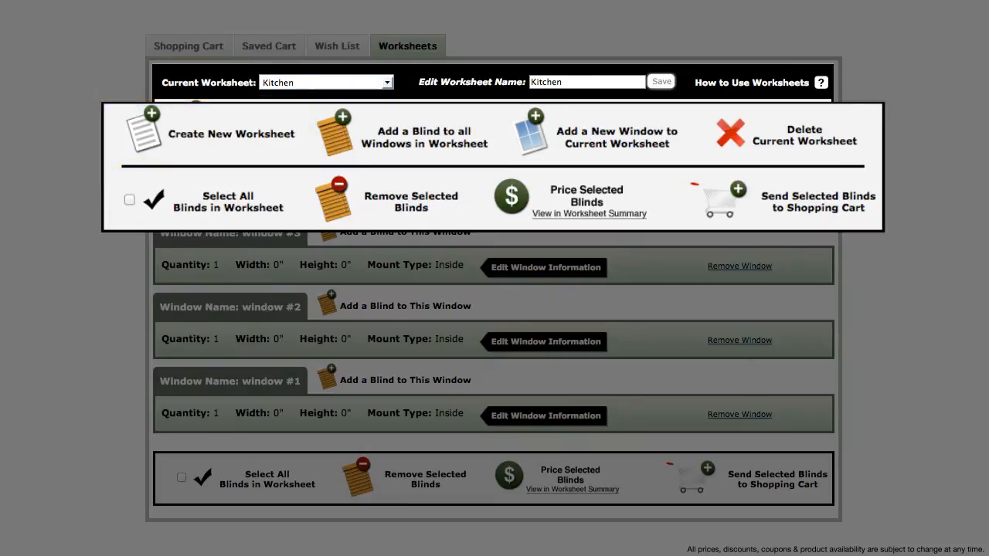
mouse_move(400, 136)
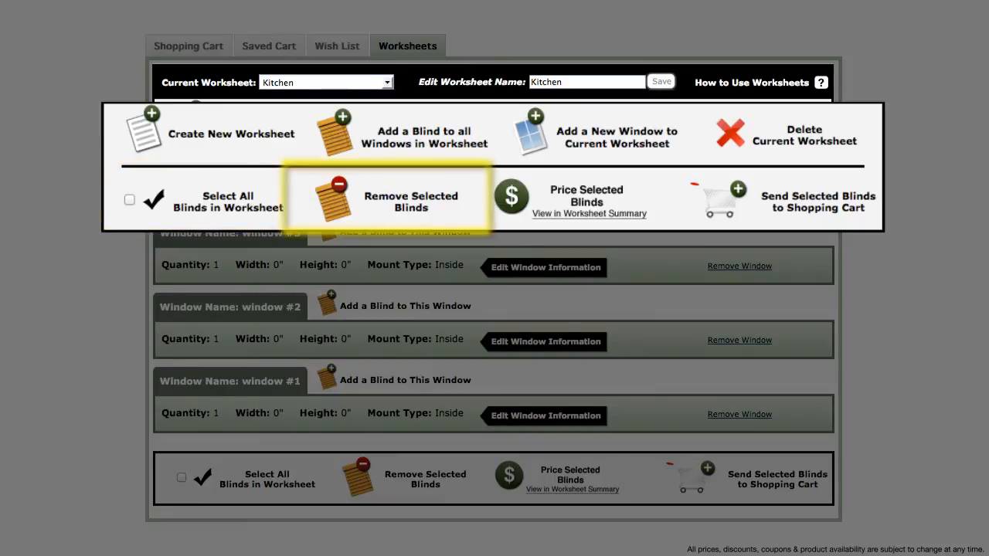
mouse_move(585, 199)
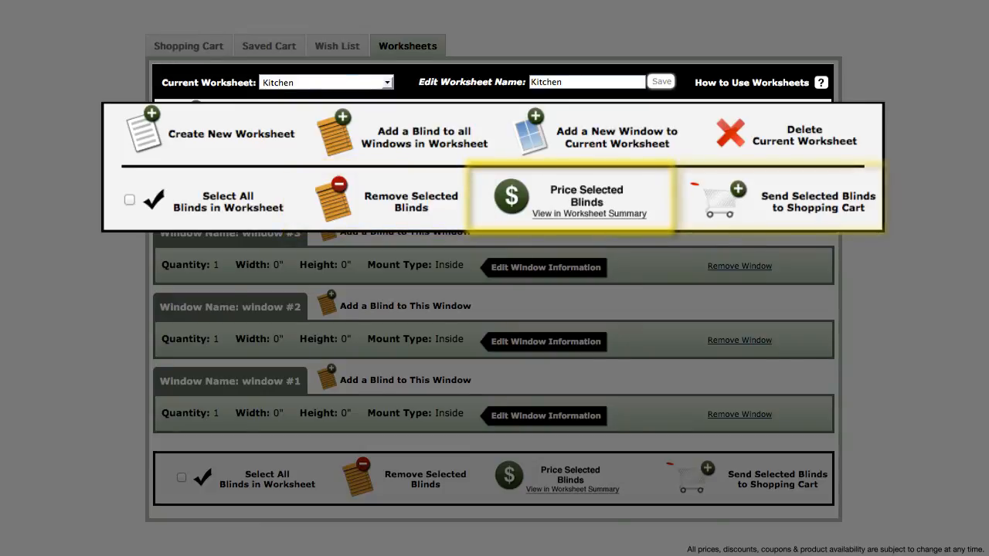
mouse_move(781, 201)
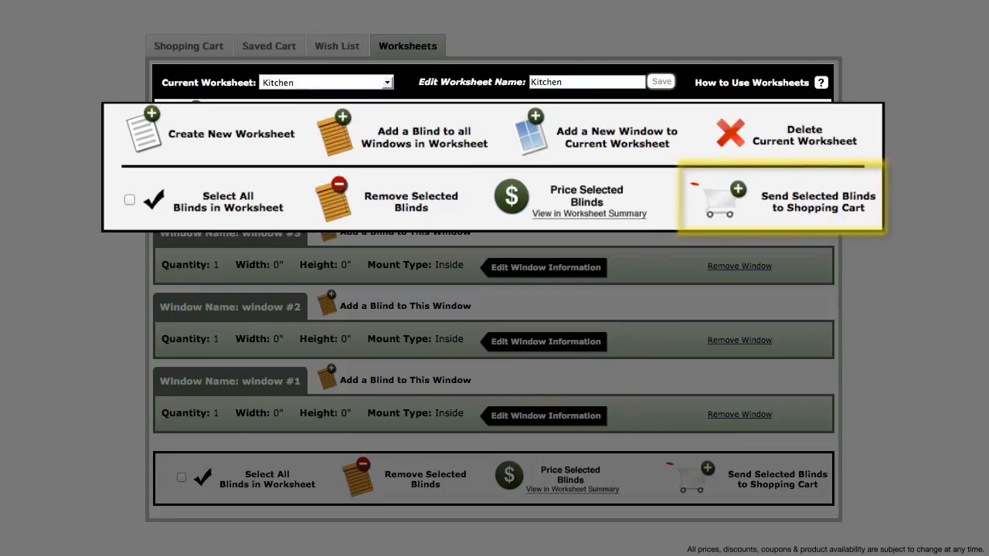